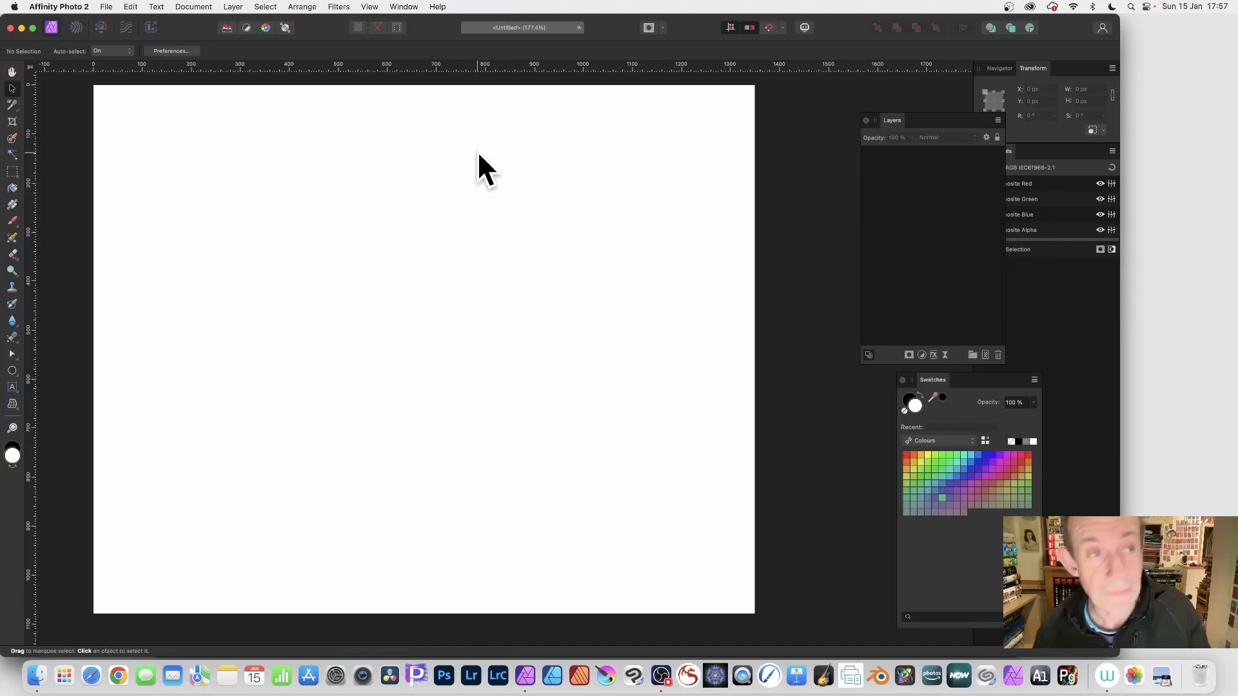
Add a new pixel layer and fill it with solid black.
{"action": "left_click", "coordinate": [232, 6]}
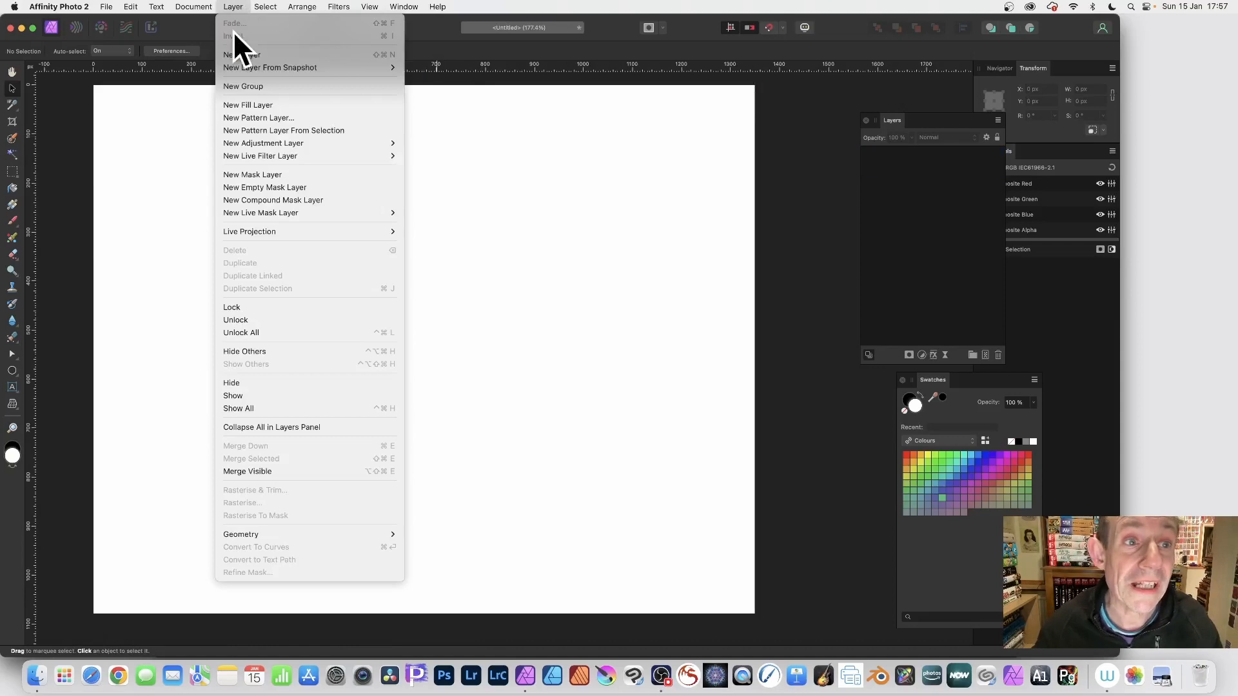
{"action": "left_click", "coordinate": [239, 54]}
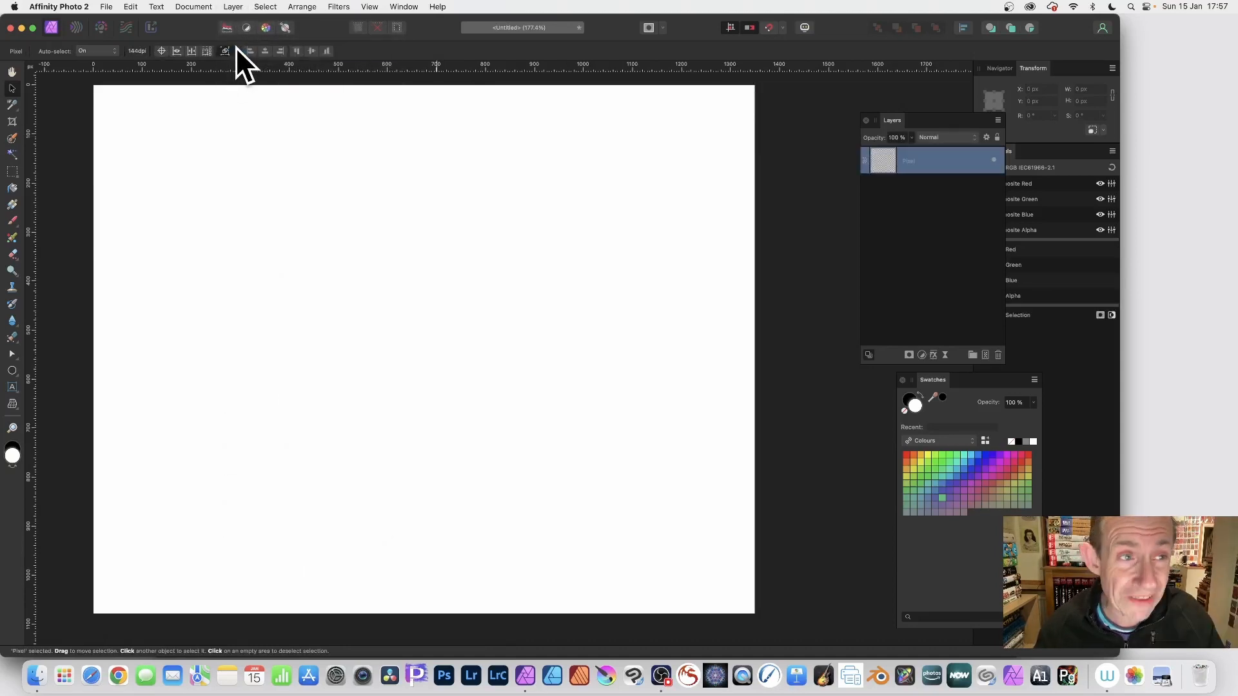
{"action": "left_click", "coordinate": [131, 6]}
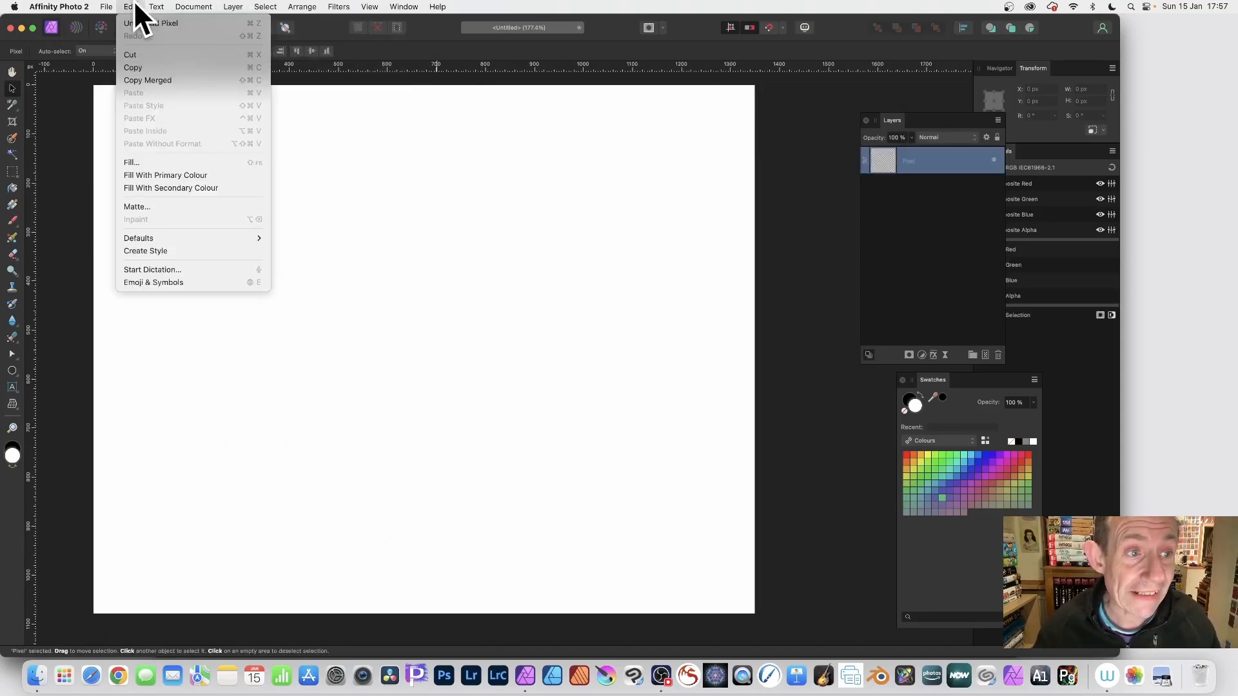
{"action": "left_click", "coordinate": [131, 163]}
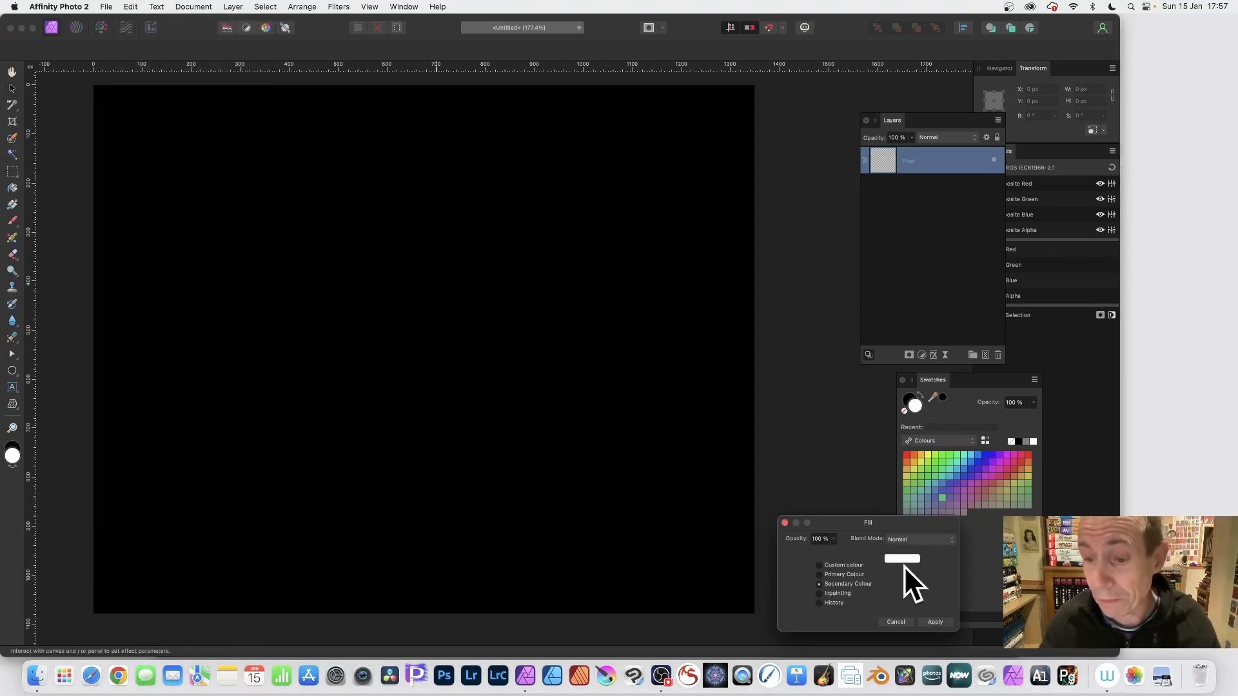
{"action": "left_click", "coordinate": [935, 622]}
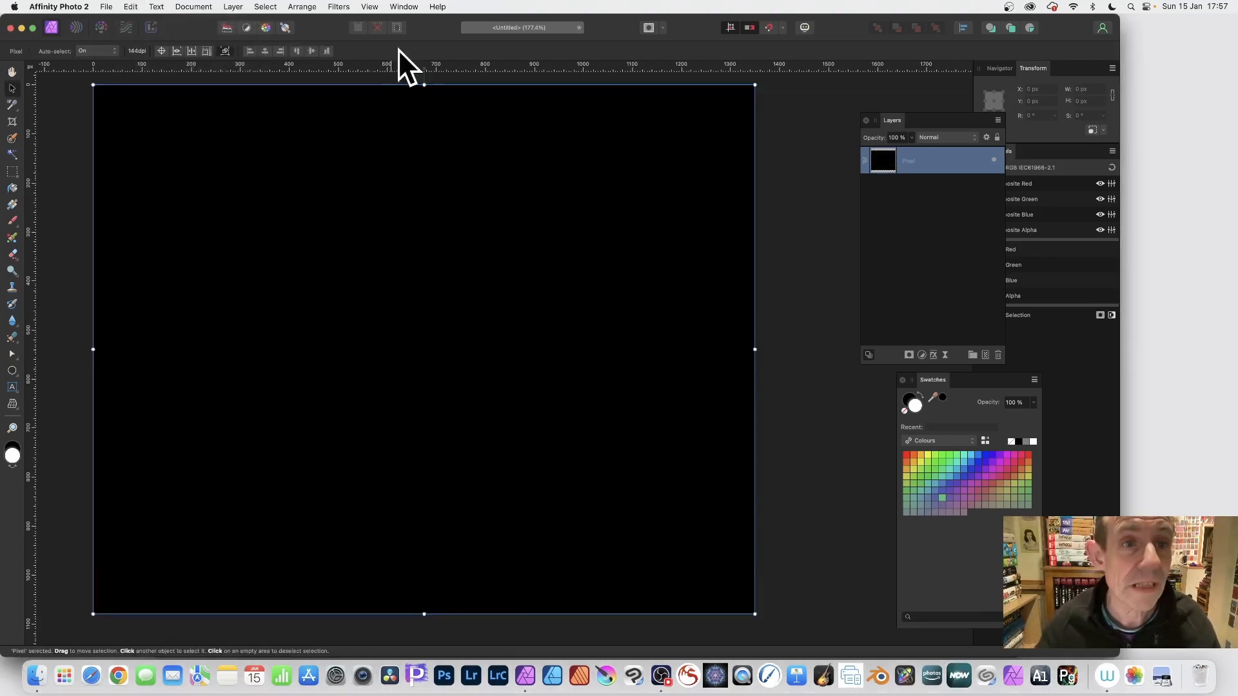
Open the Procedural Texture filter, reposition its dialog, and load the Waves preset.
{"action": "left_click", "coordinate": [338, 7]}
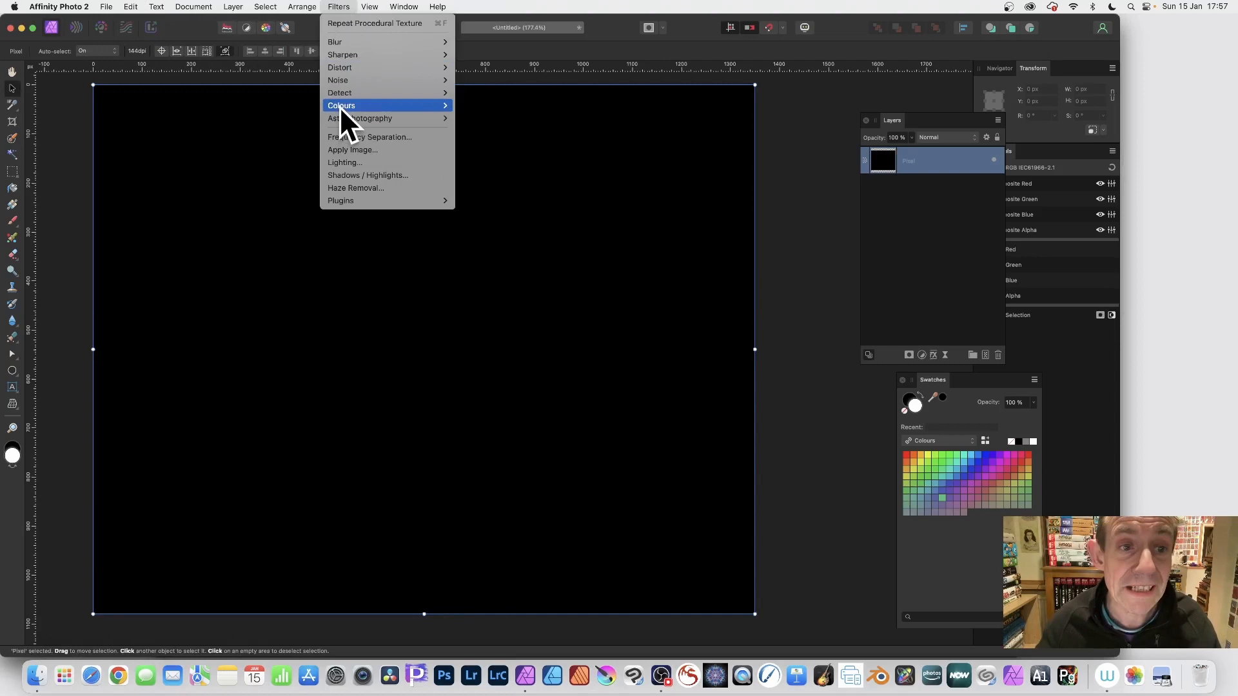
{"action": "mouse_move", "coordinate": [519, 377]}
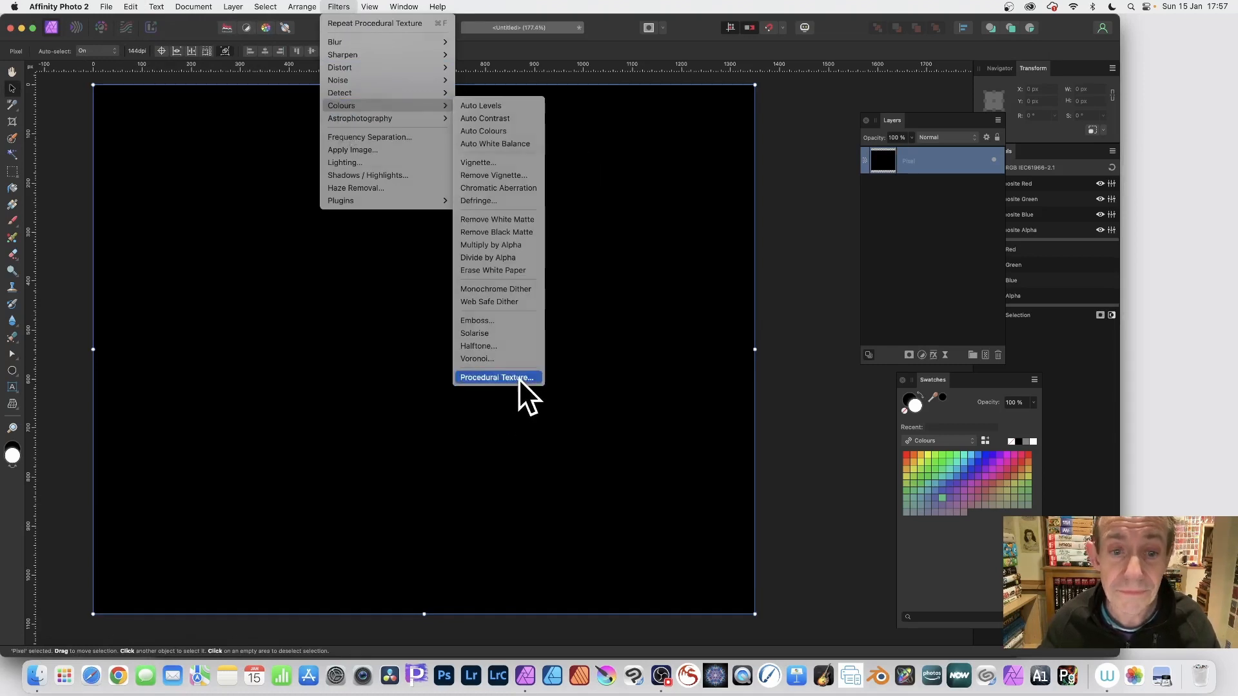
{"action": "left_click", "coordinate": [498, 377]}
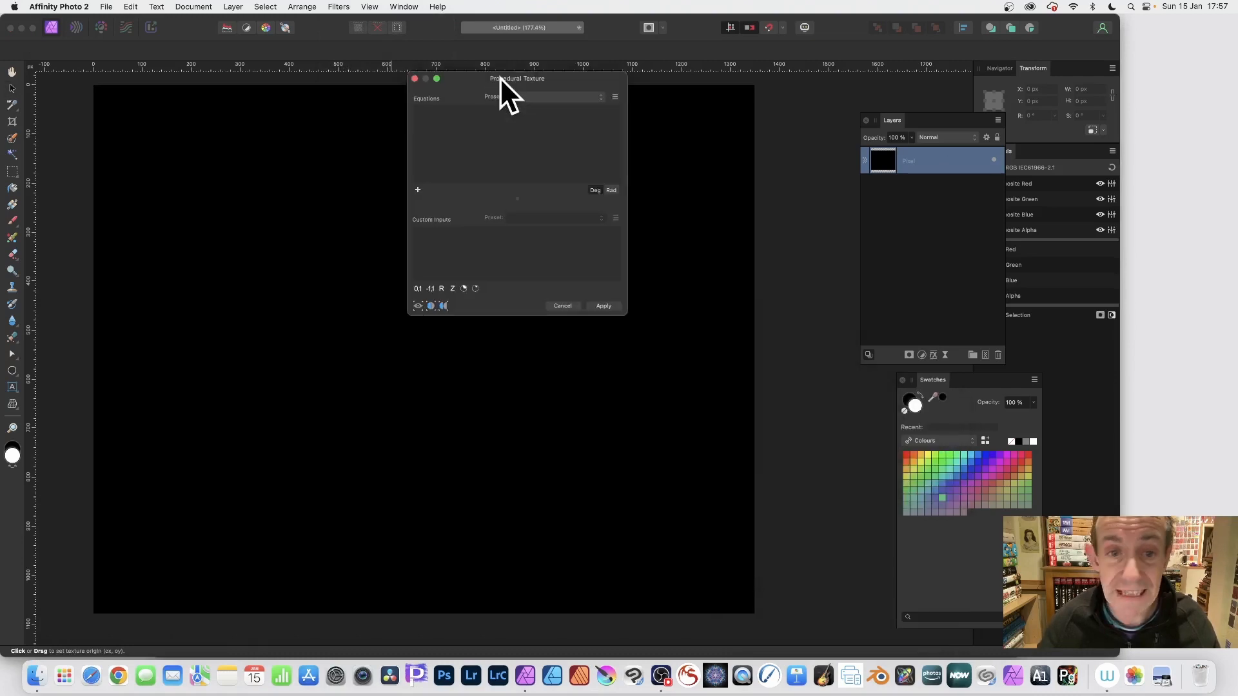
{"action": "left_click_drag", "start_coordinate": [517, 78], "coordinate": [525, 109]}
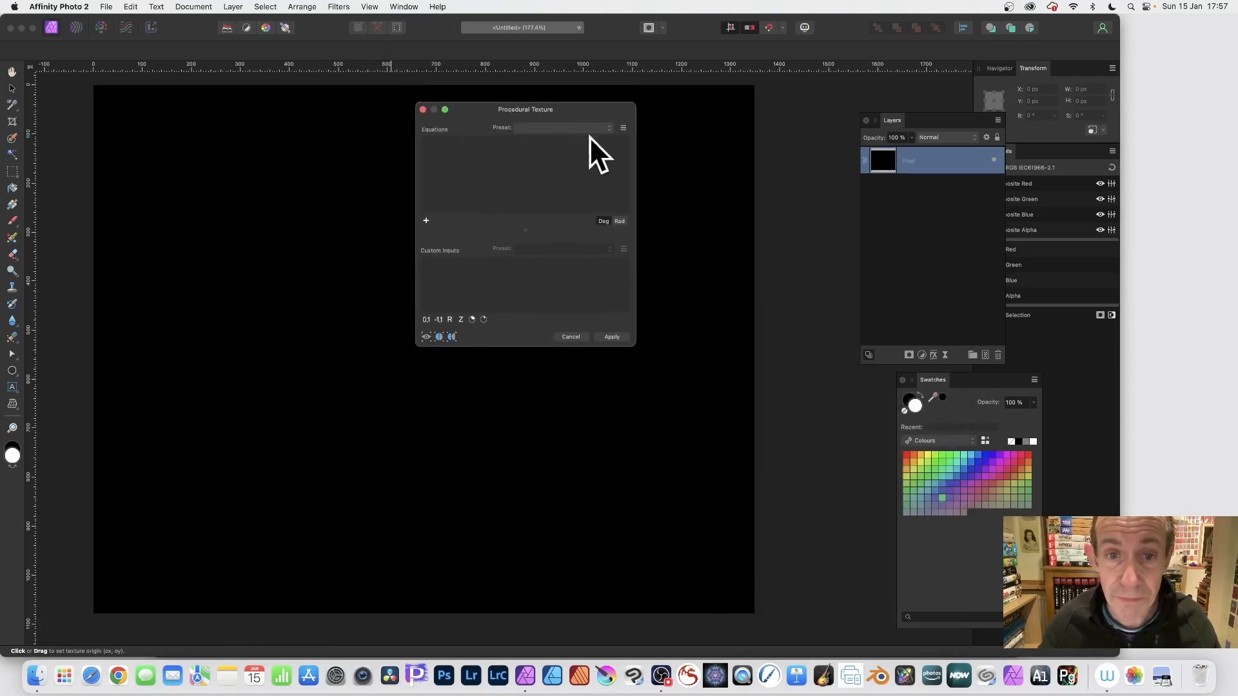
{"action": "left_click", "coordinate": [562, 128]}
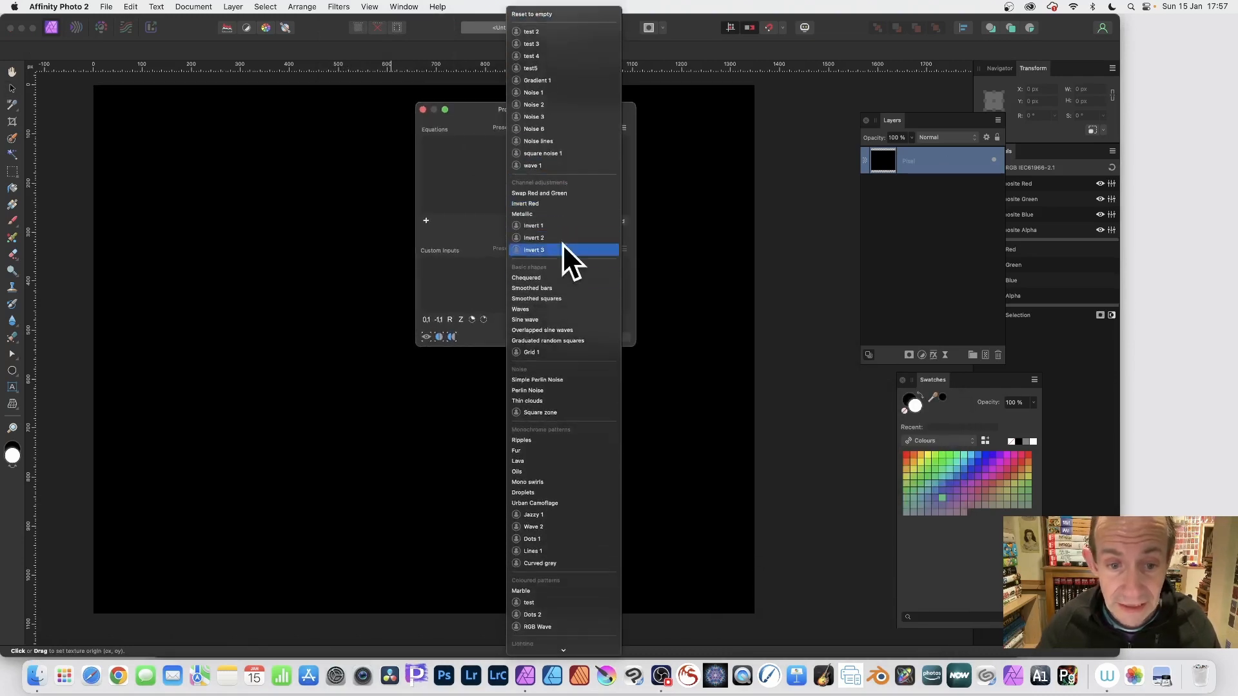
{"action": "mouse_move", "coordinate": [544, 315]}
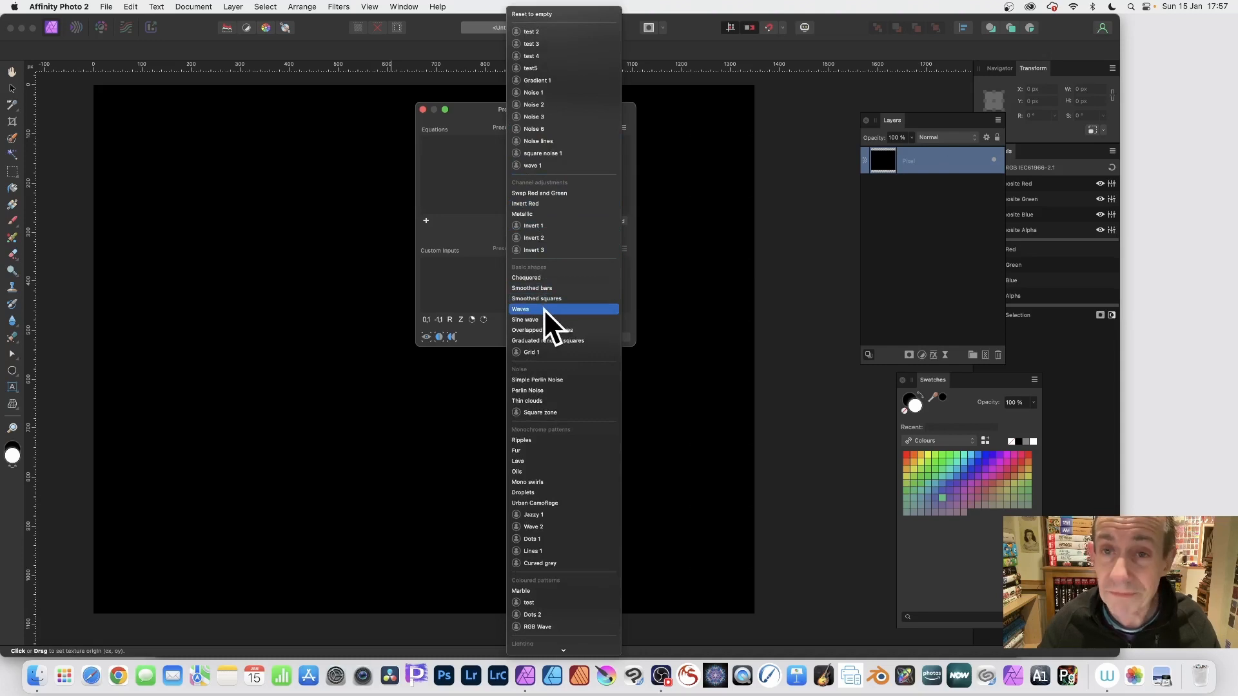
{"action": "left_click", "coordinate": [520, 309]}
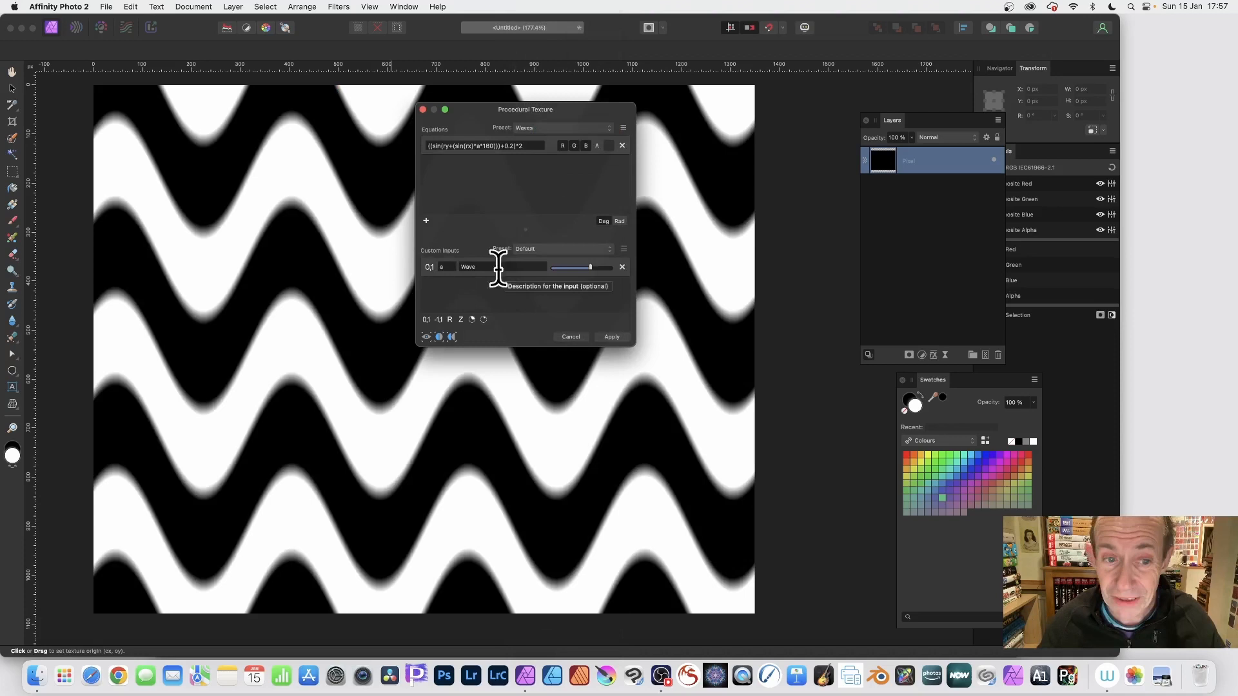
Drag the Wave slider left to flatten the waves, then select the equation field.
{"action": "left_click_drag", "start_coordinate": [588, 267], "coordinate": [553, 267]}
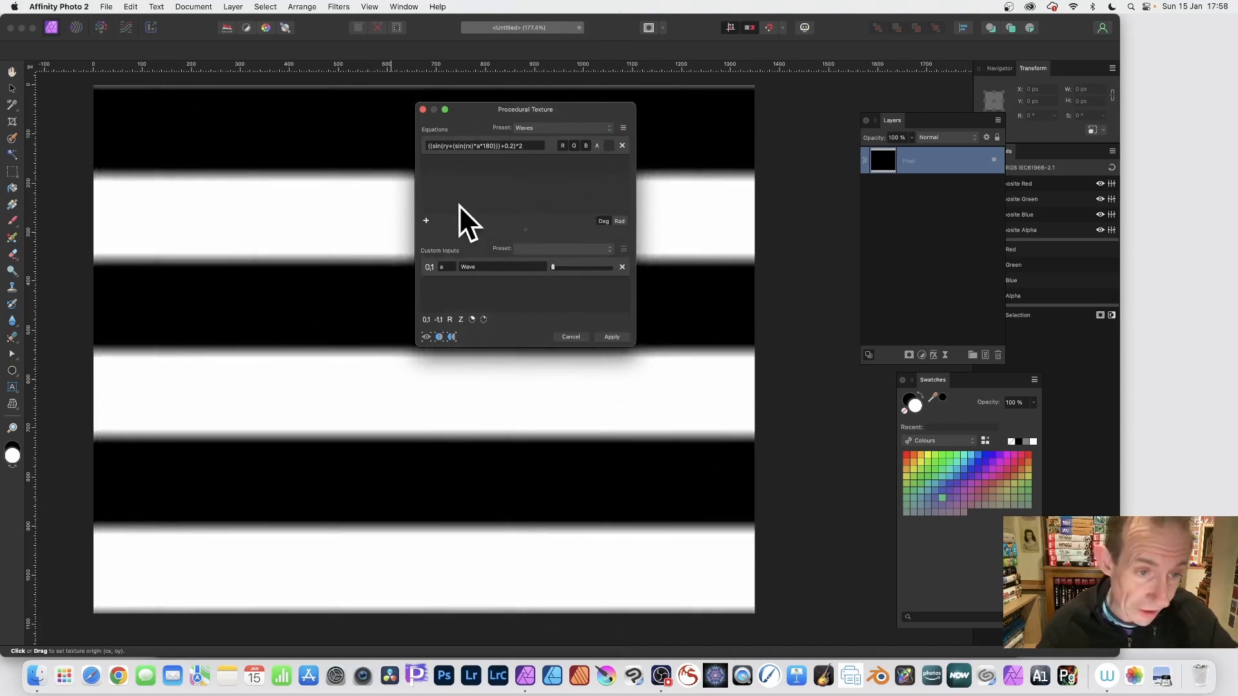
{"action": "mouse_move", "coordinate": [463, 180]}
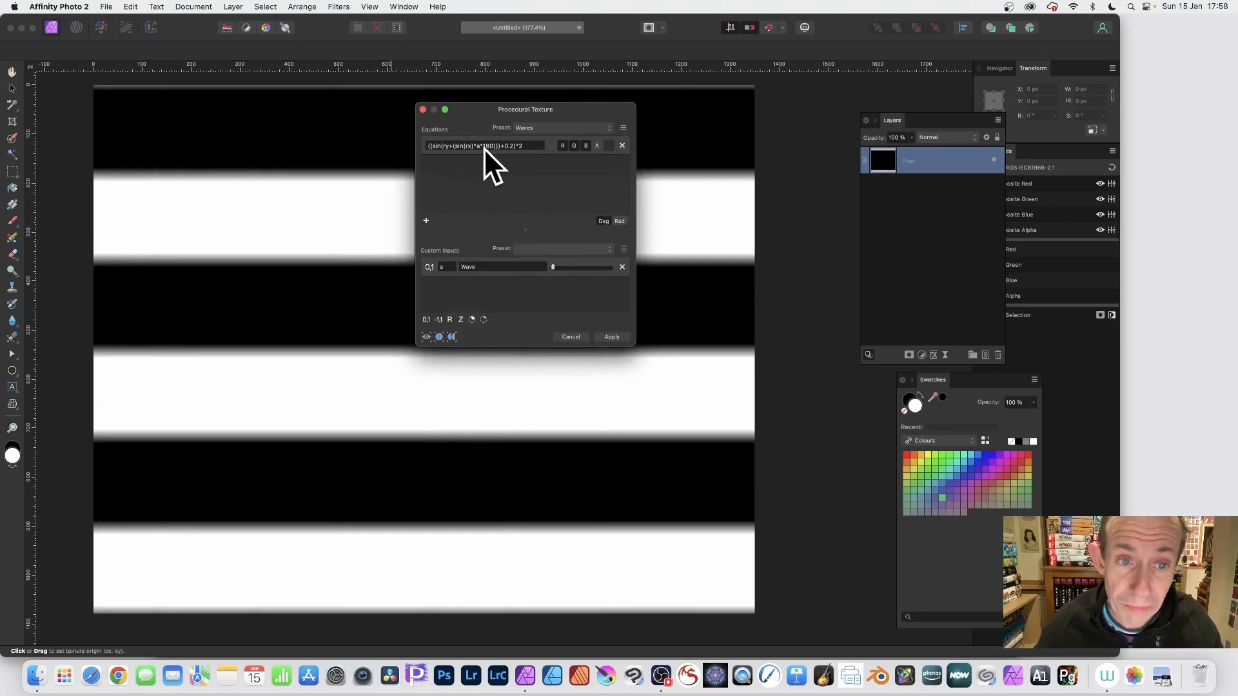
{"action": "left_click", "coordinate": [485, 145]}
{"action": "type", "text": "20*"}
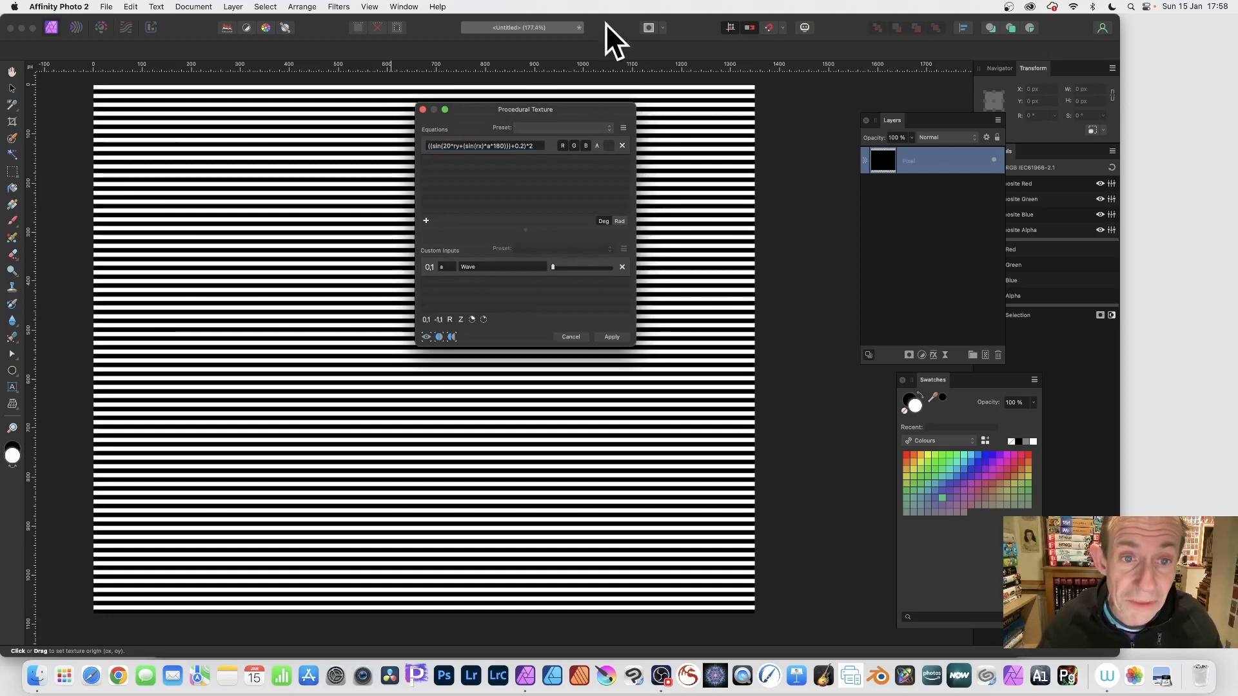
Reselect the equation field after changing sin(ry) to sin(20*ry).
{"action": "left_click", "coordinate": [507, 145]}
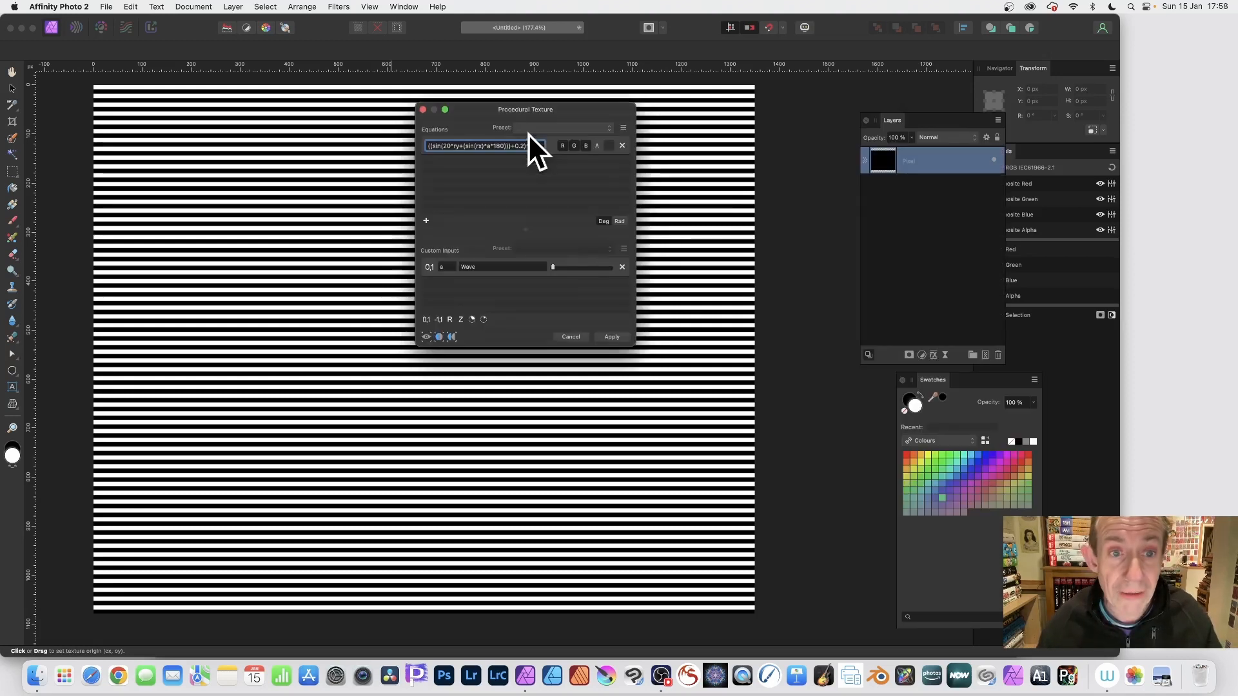
Swap rx and ry in the equation for vertical lines and apply the filter.
{"action": "type", "text": "*2"}
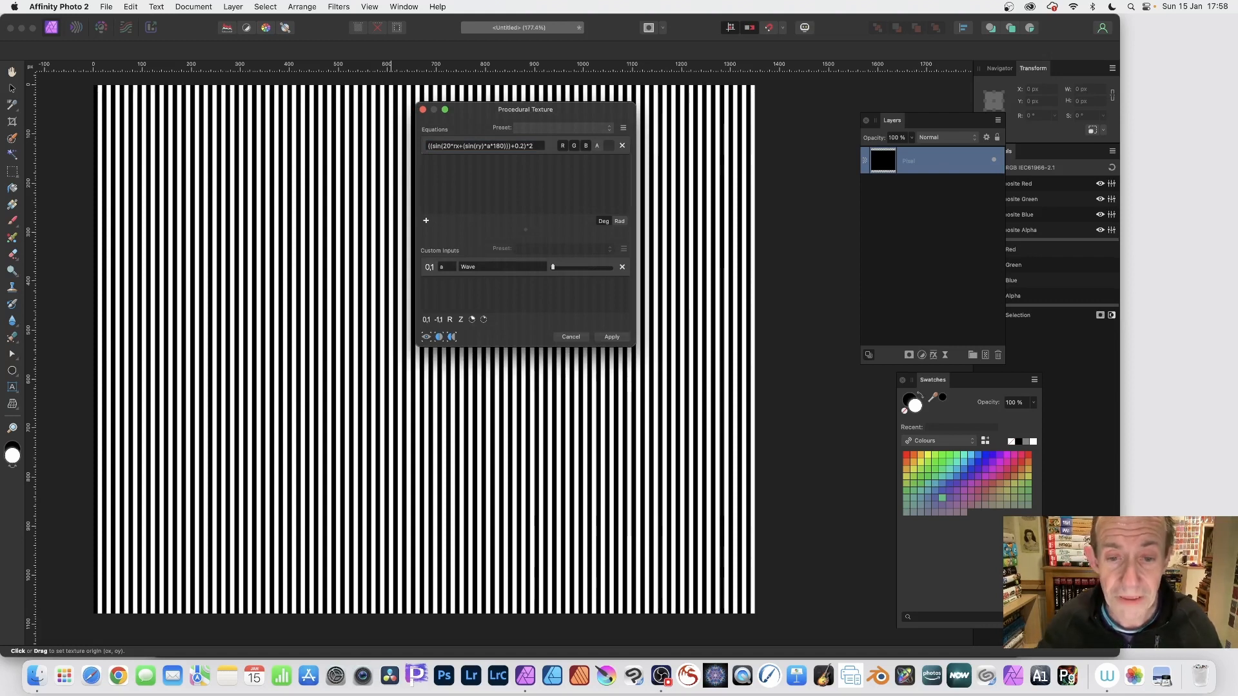
{"action": "left_click", "coordinate": [612, 336]}
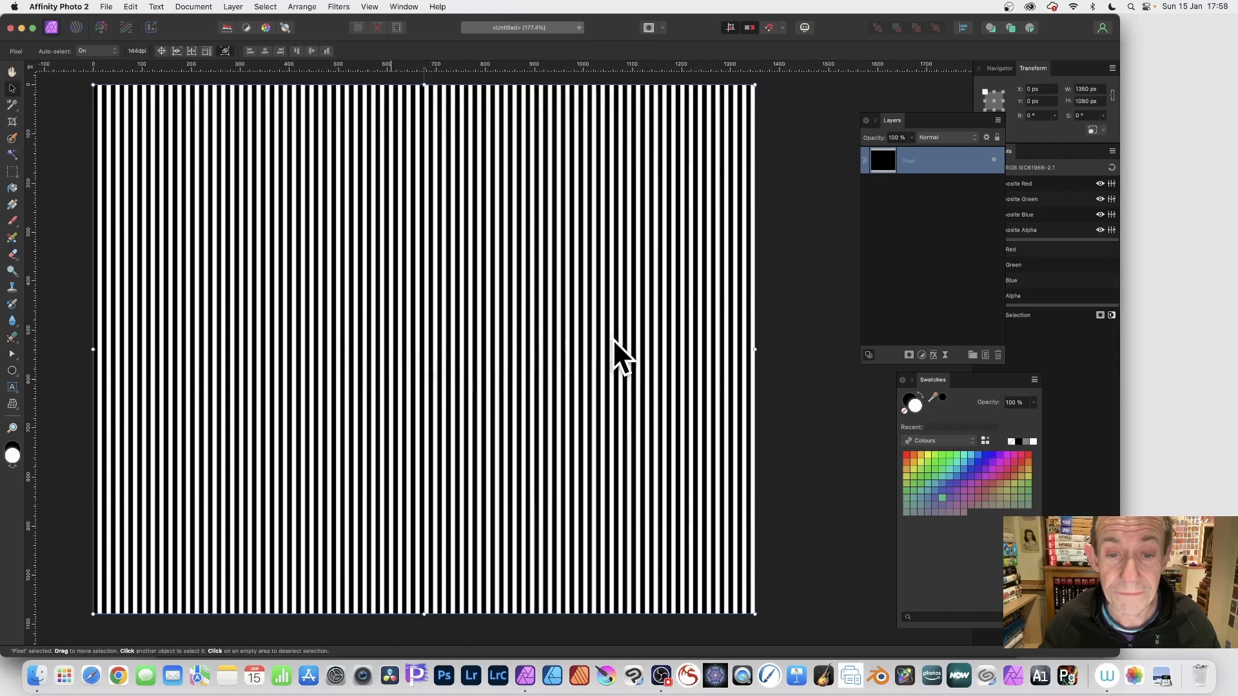